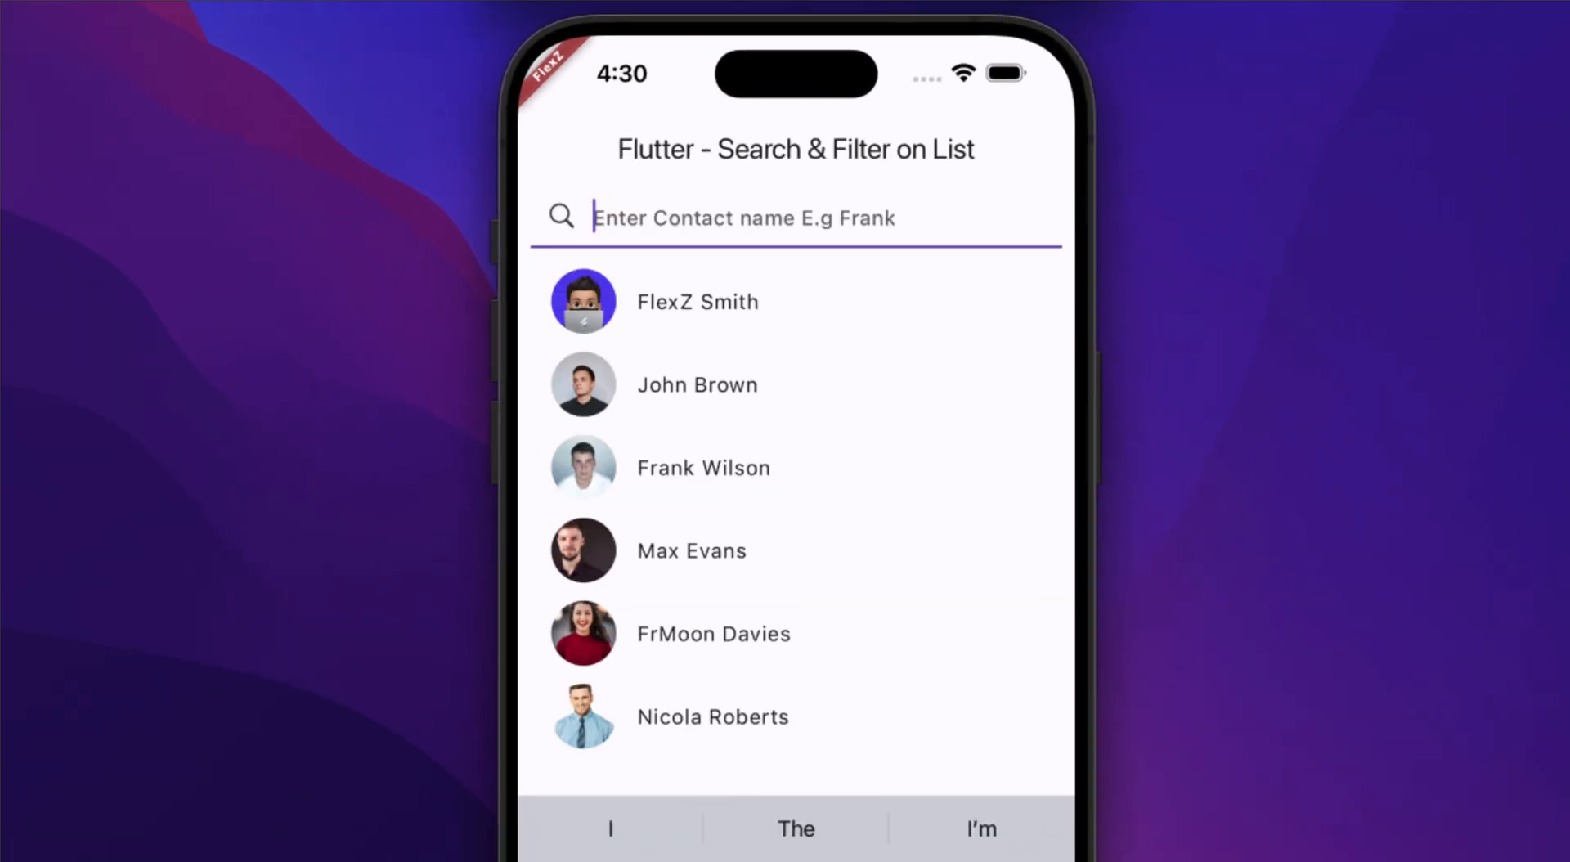
- Search 'fra' in the running app's search field to show the contact list filtering
{"action": "type", "text": "fra"}
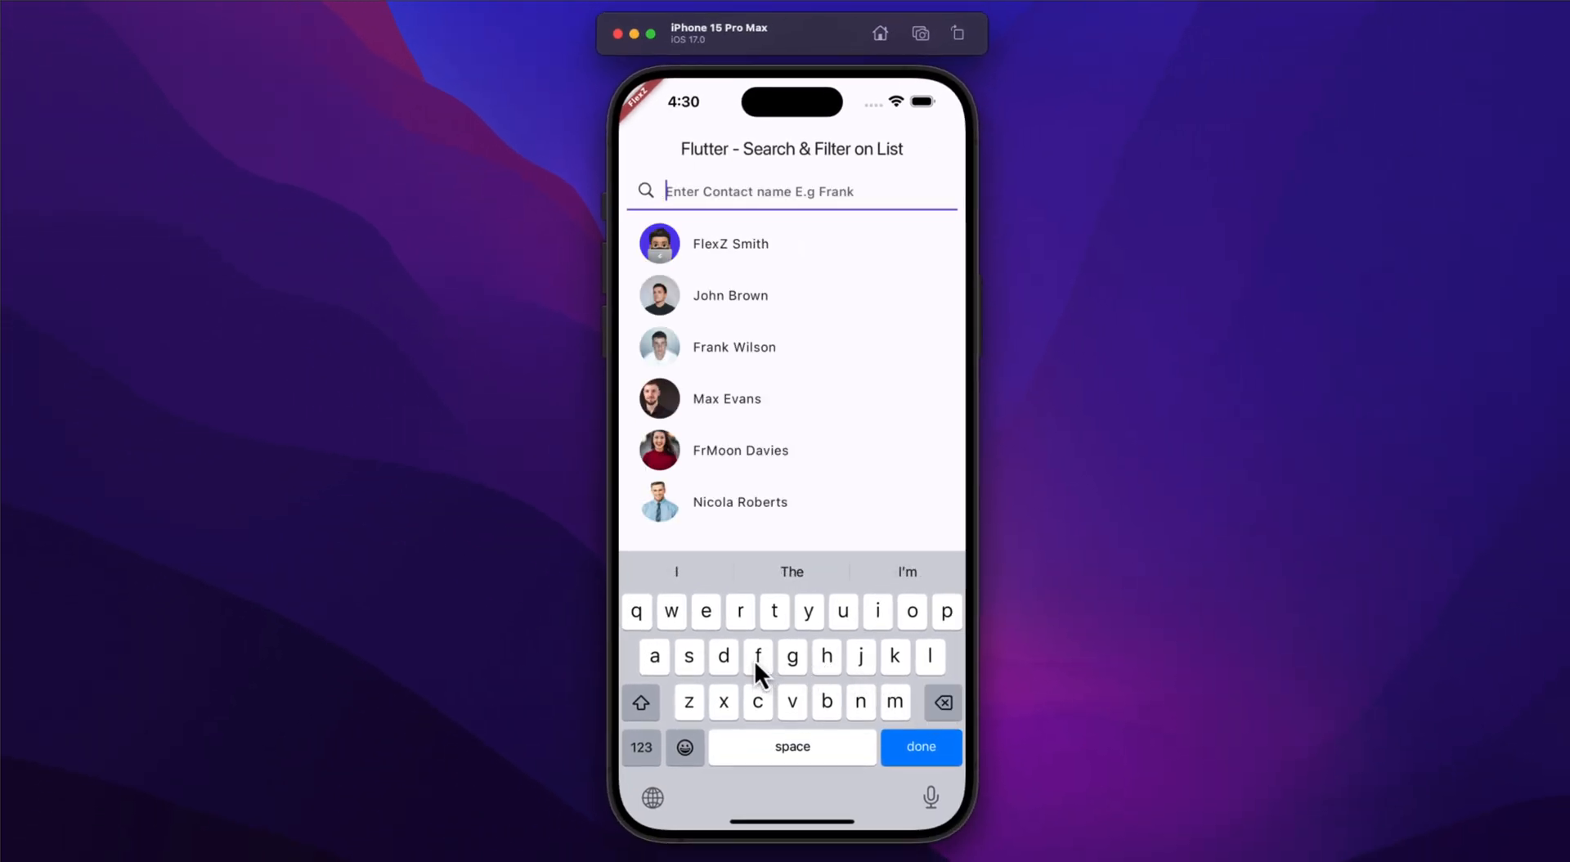
{"action": "left_click", "coordinate": [729, 244]}
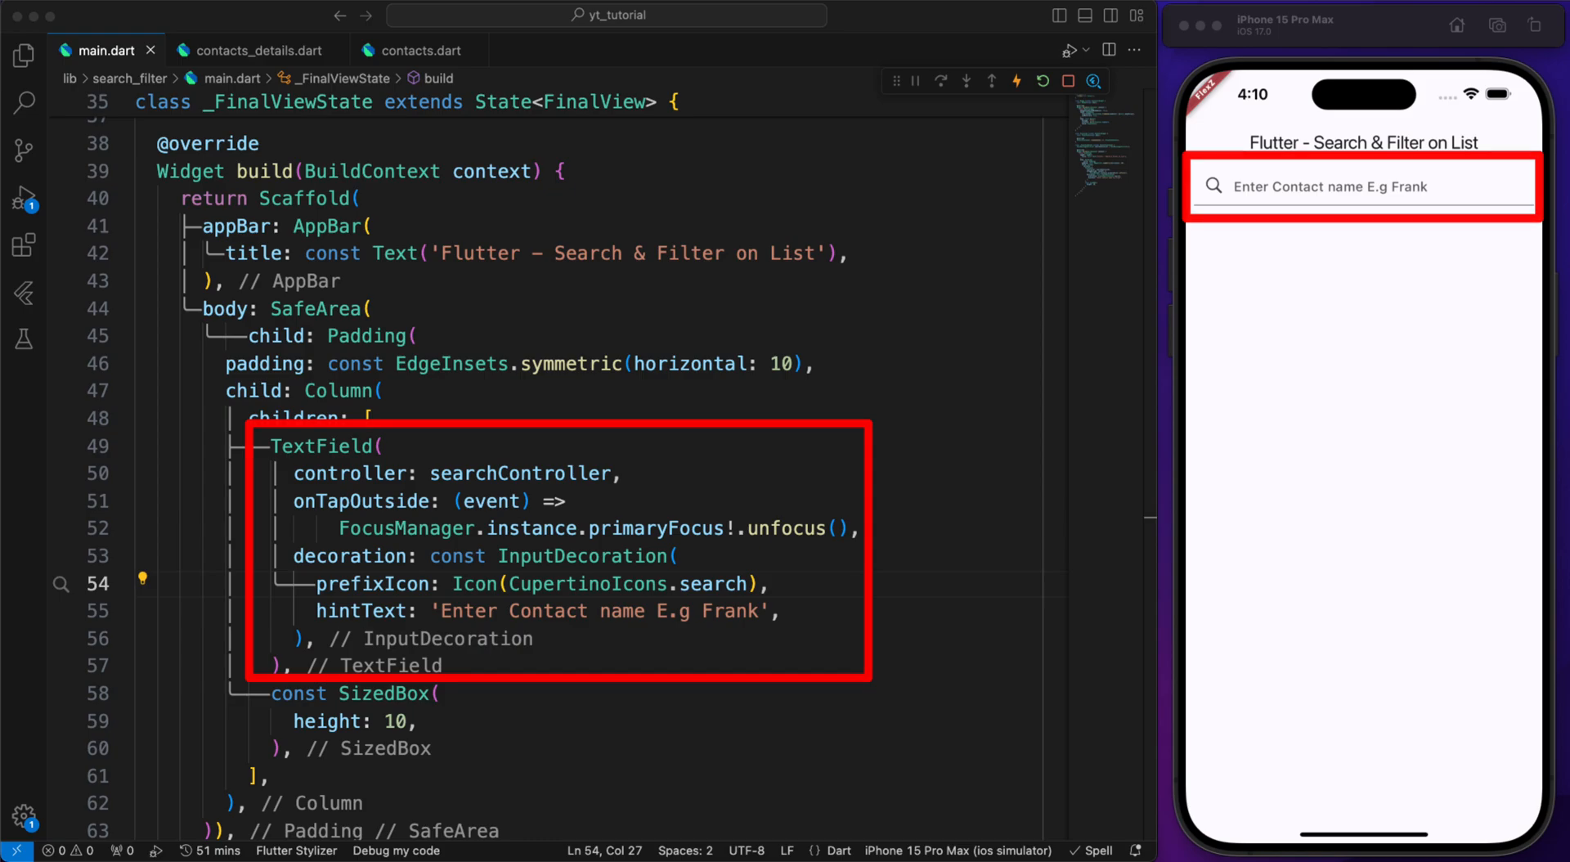
- Add List<Contacts> availableContacts with six entries in contacts.dart and return to main.dart
{"action": "left_click", "coordinate": [422, 51]}
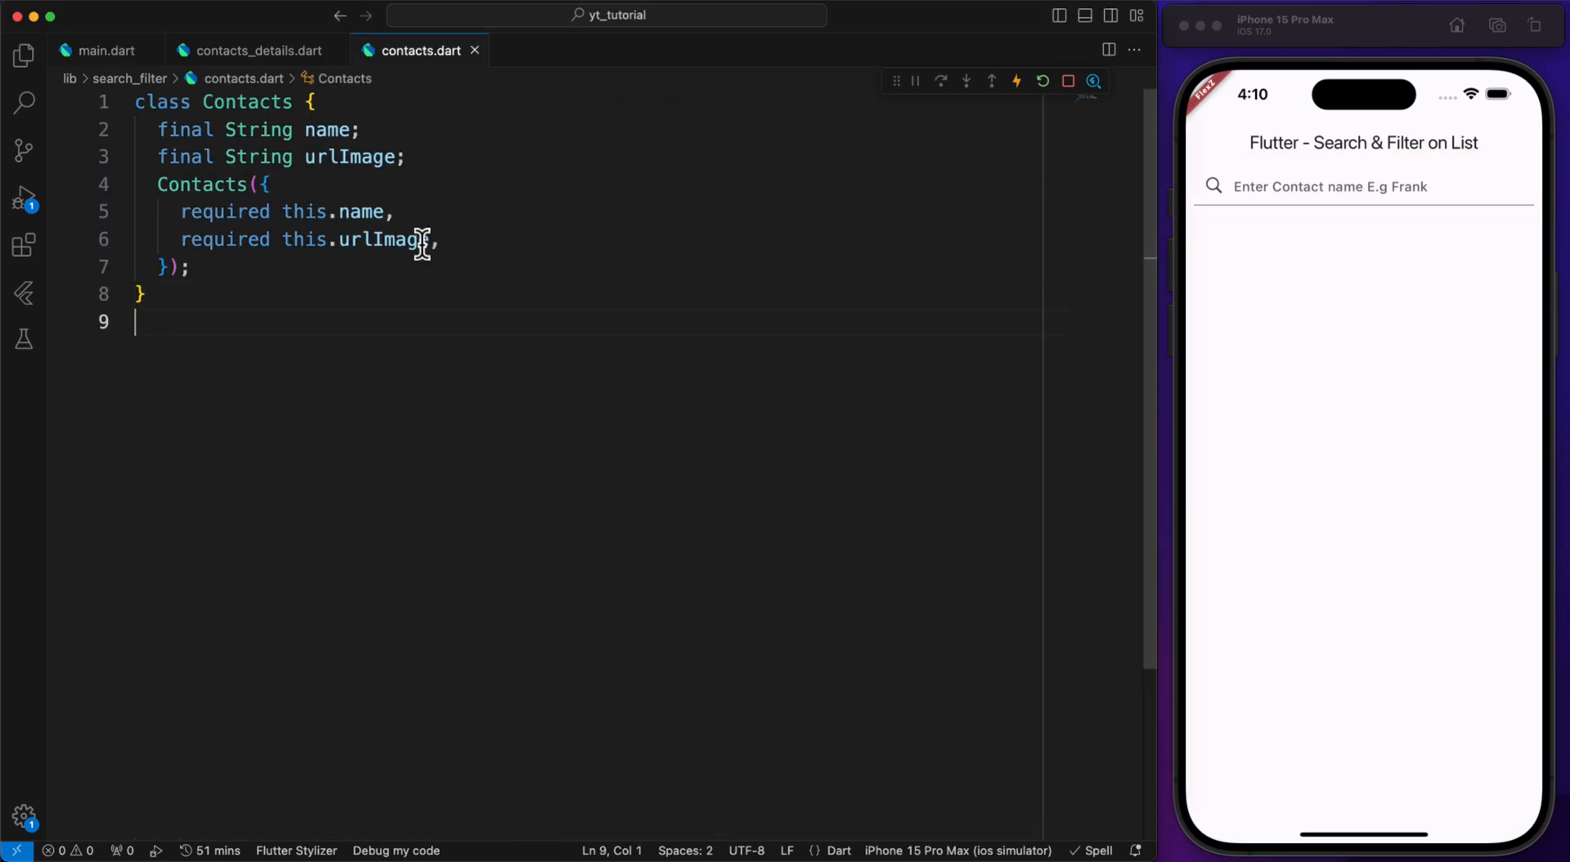
{"action": "type", "text": "List<Contacts> availableContacts = []"}
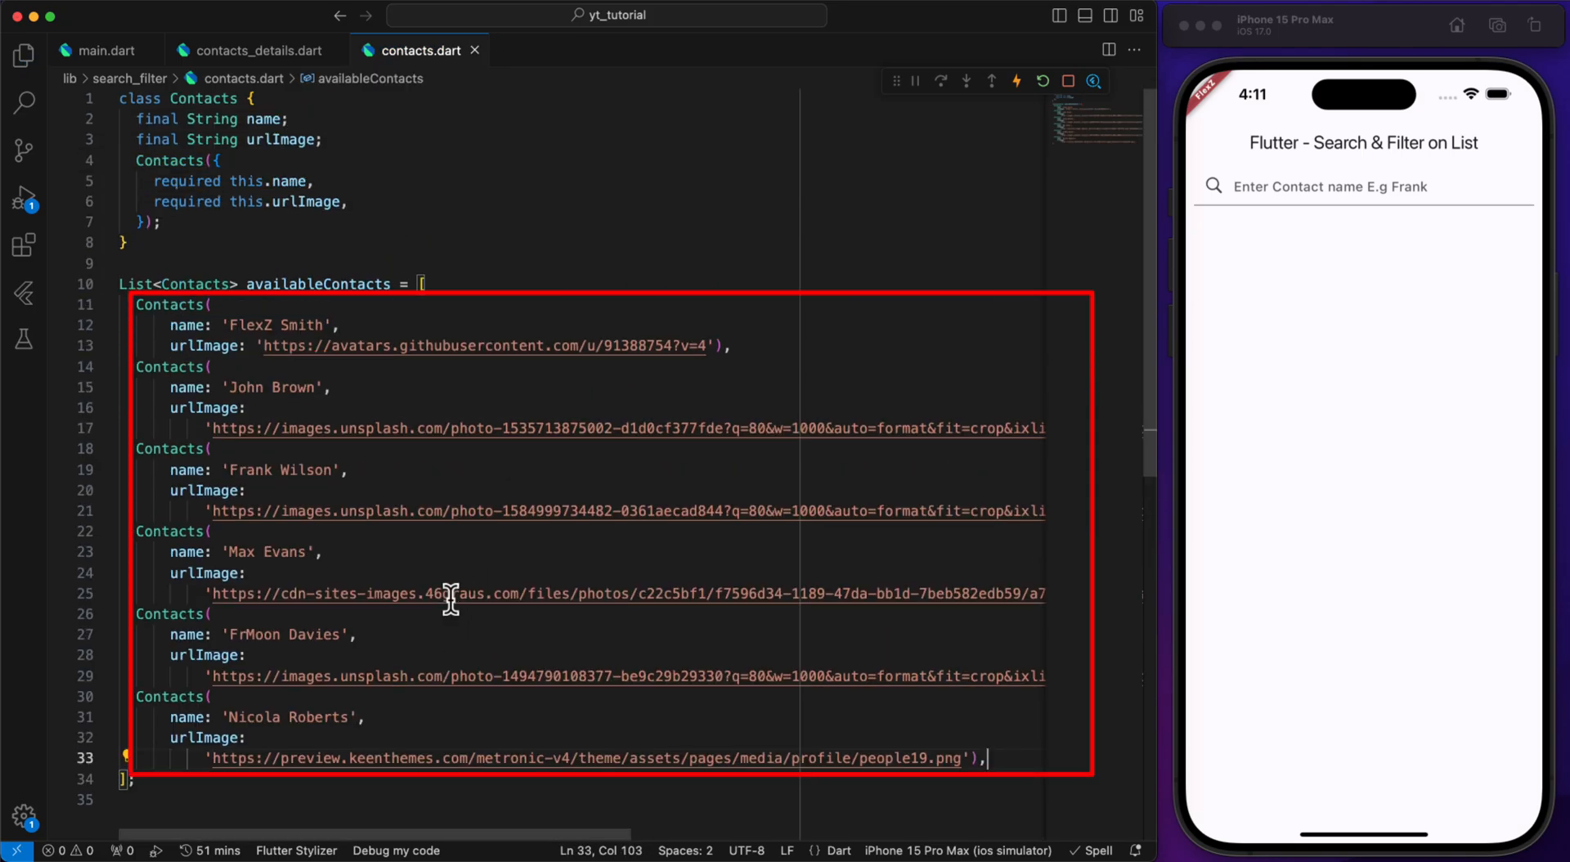
{"action": "left_click", "coordinate": [102, 51]}
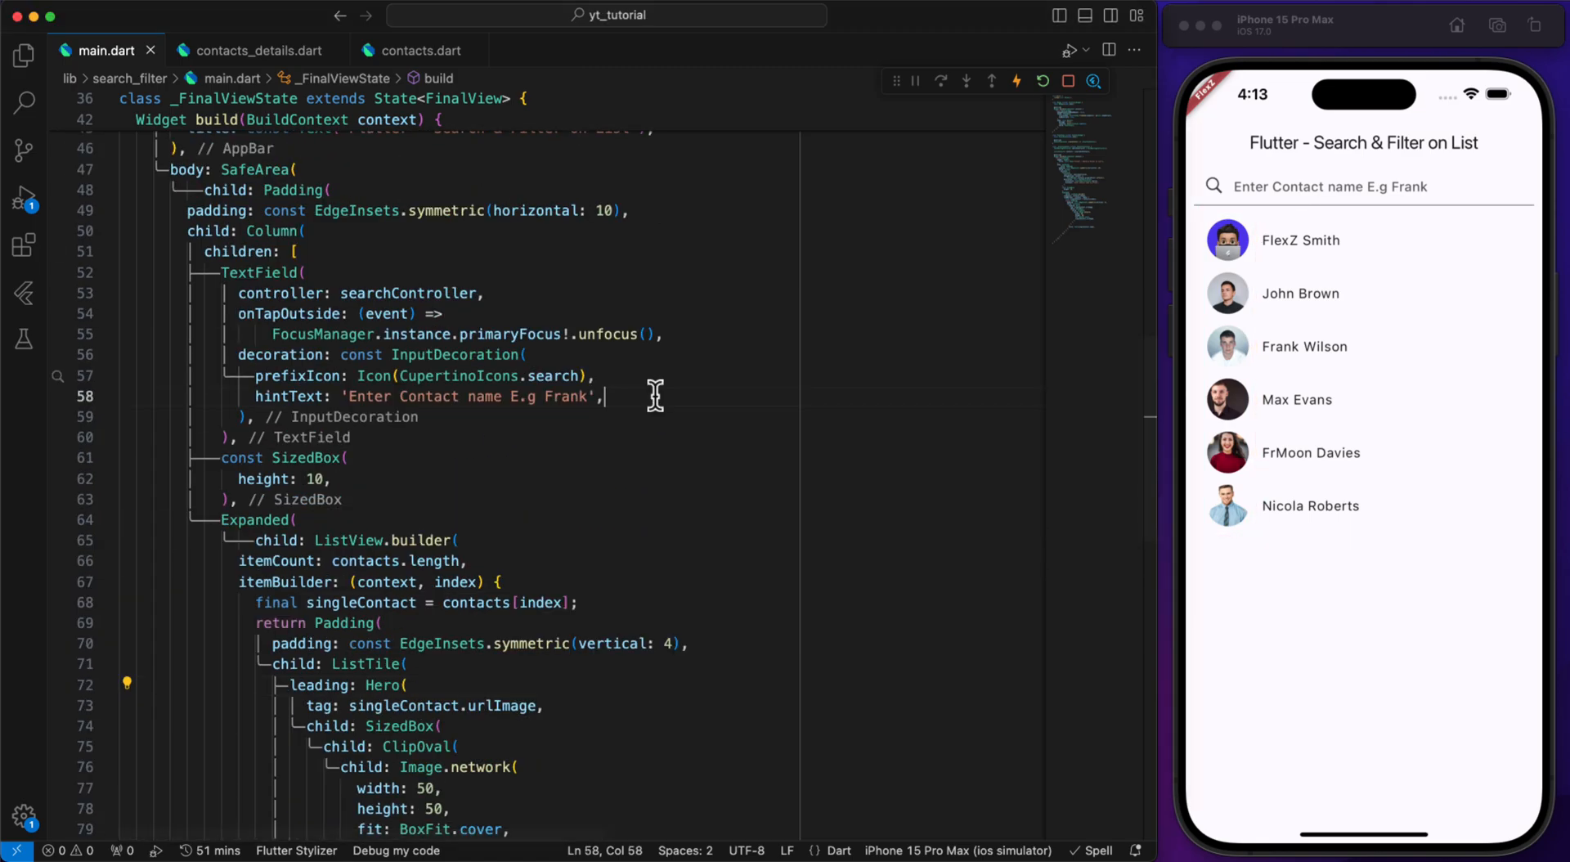
- Wire onChanged to searchContacts, filtering by lowercase name with setState, and save for hot reload
{"action": "type", "text": "onChanged: searchContacts,"}
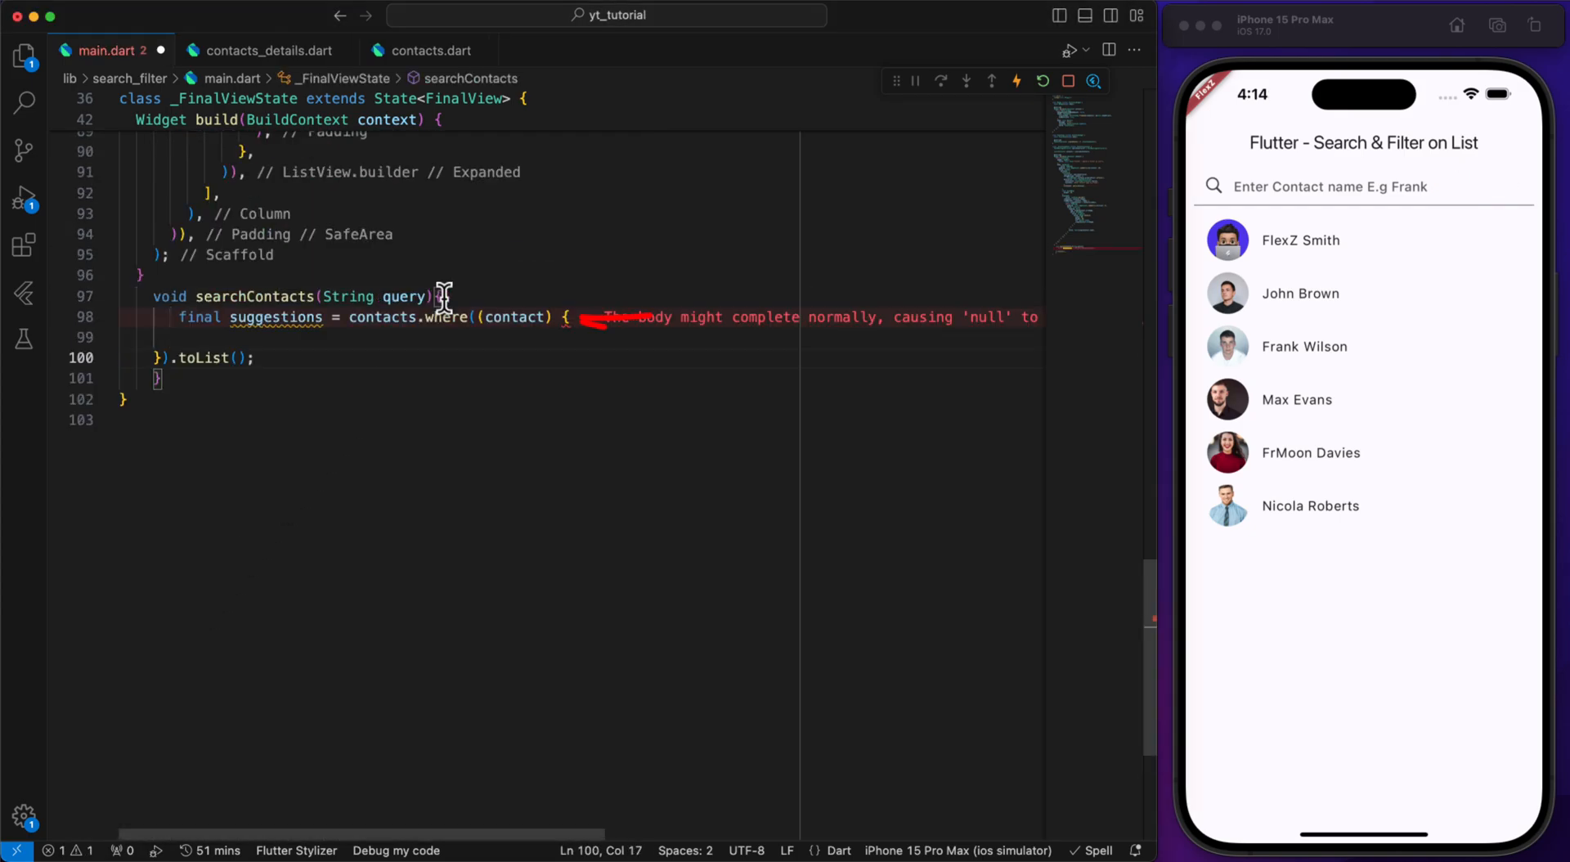
{"action": "type", "text": "final contactTitle = contact.name.toLowerCase();"}
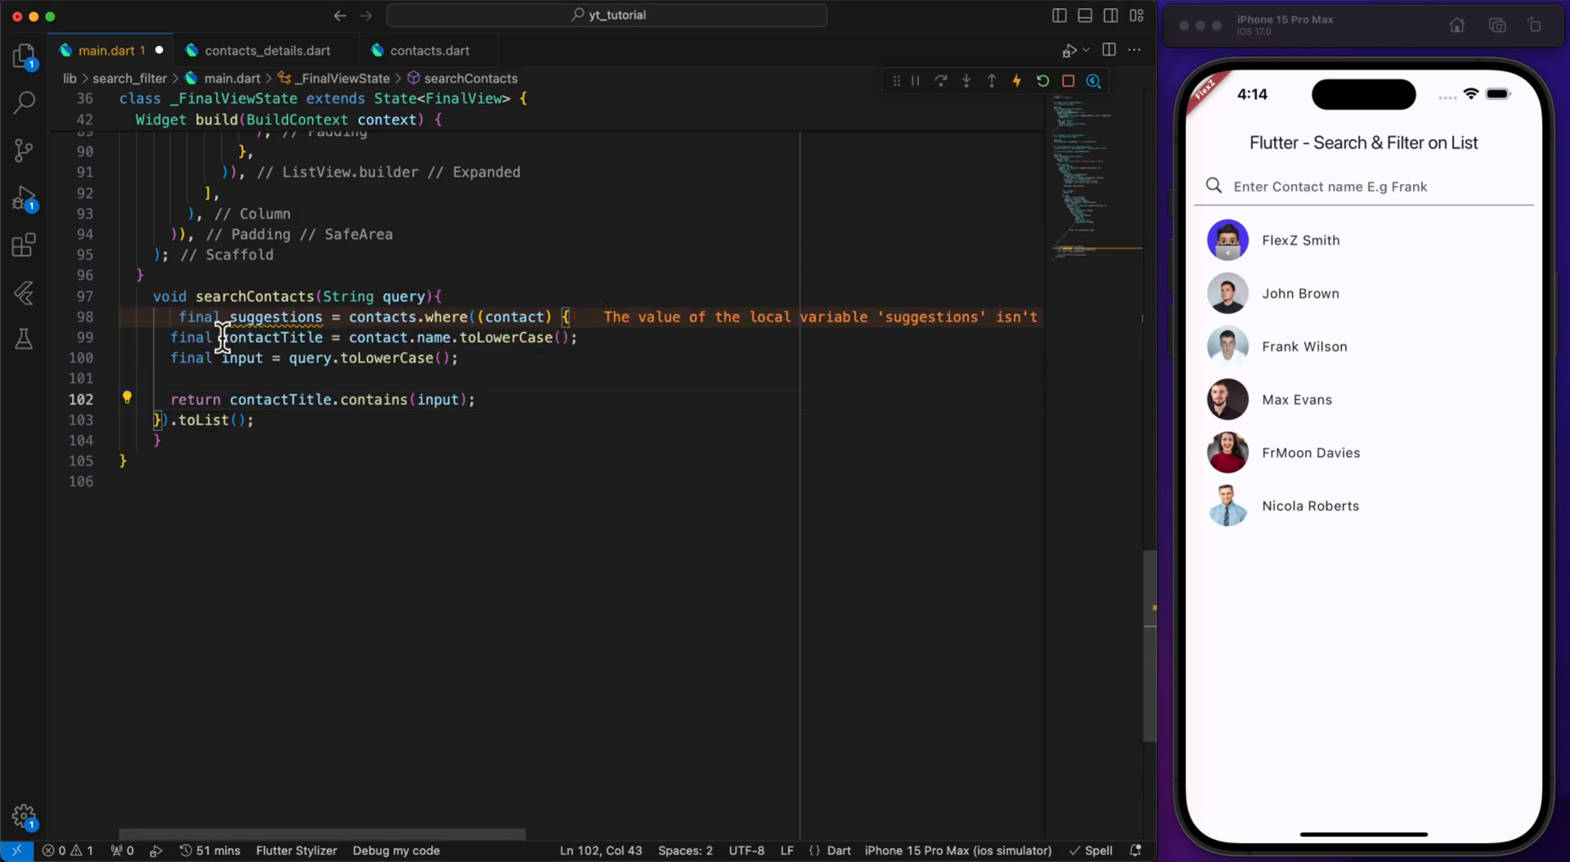
{"action": "type", "text": "setState(() {"}
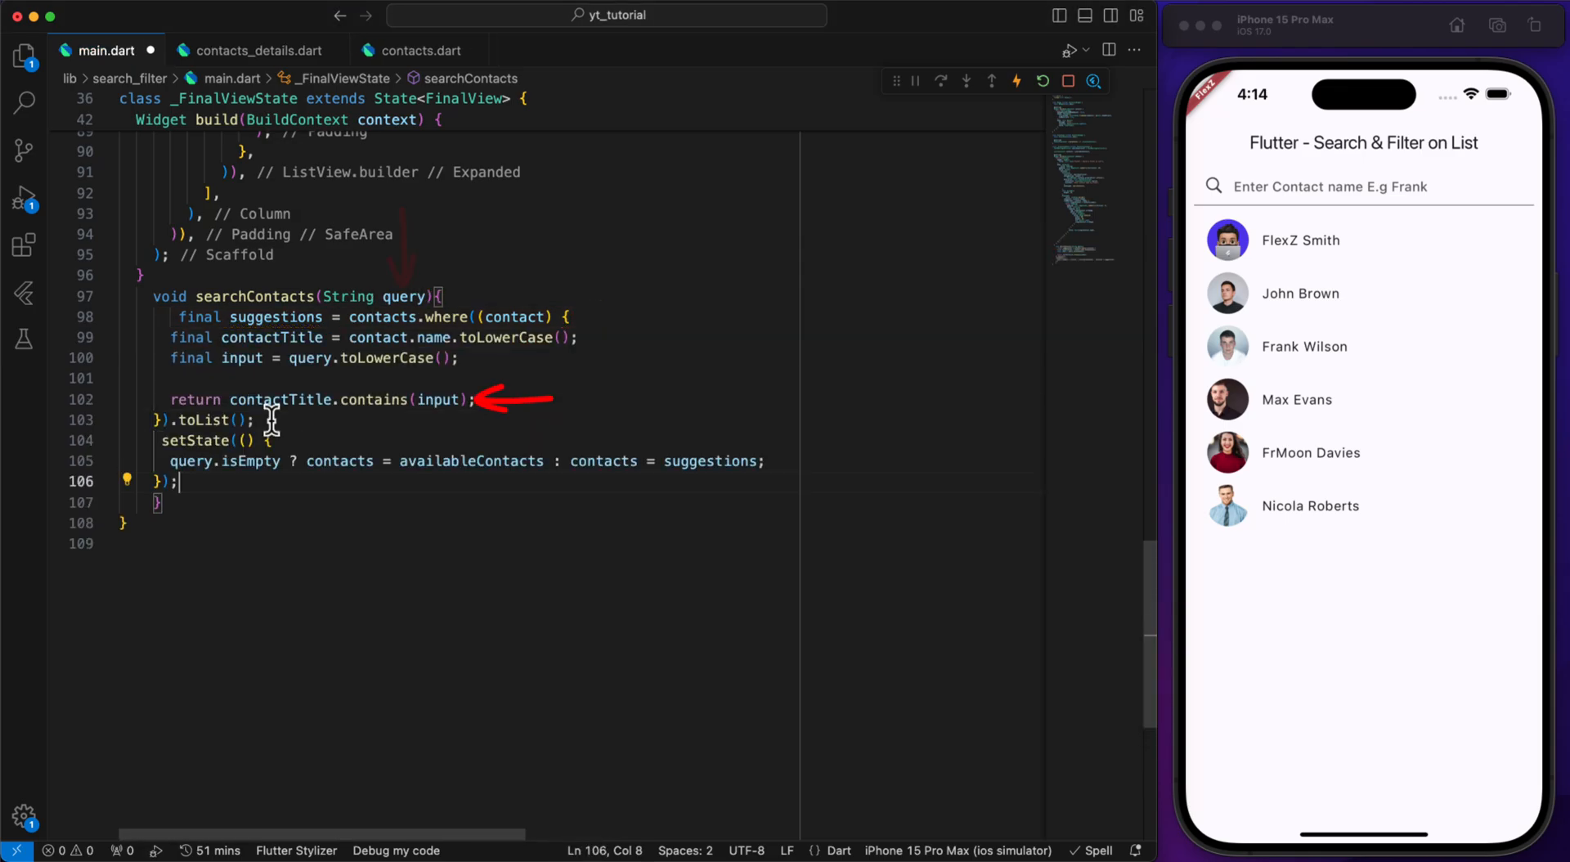
{"action": "key", "text": "cmd+s"}
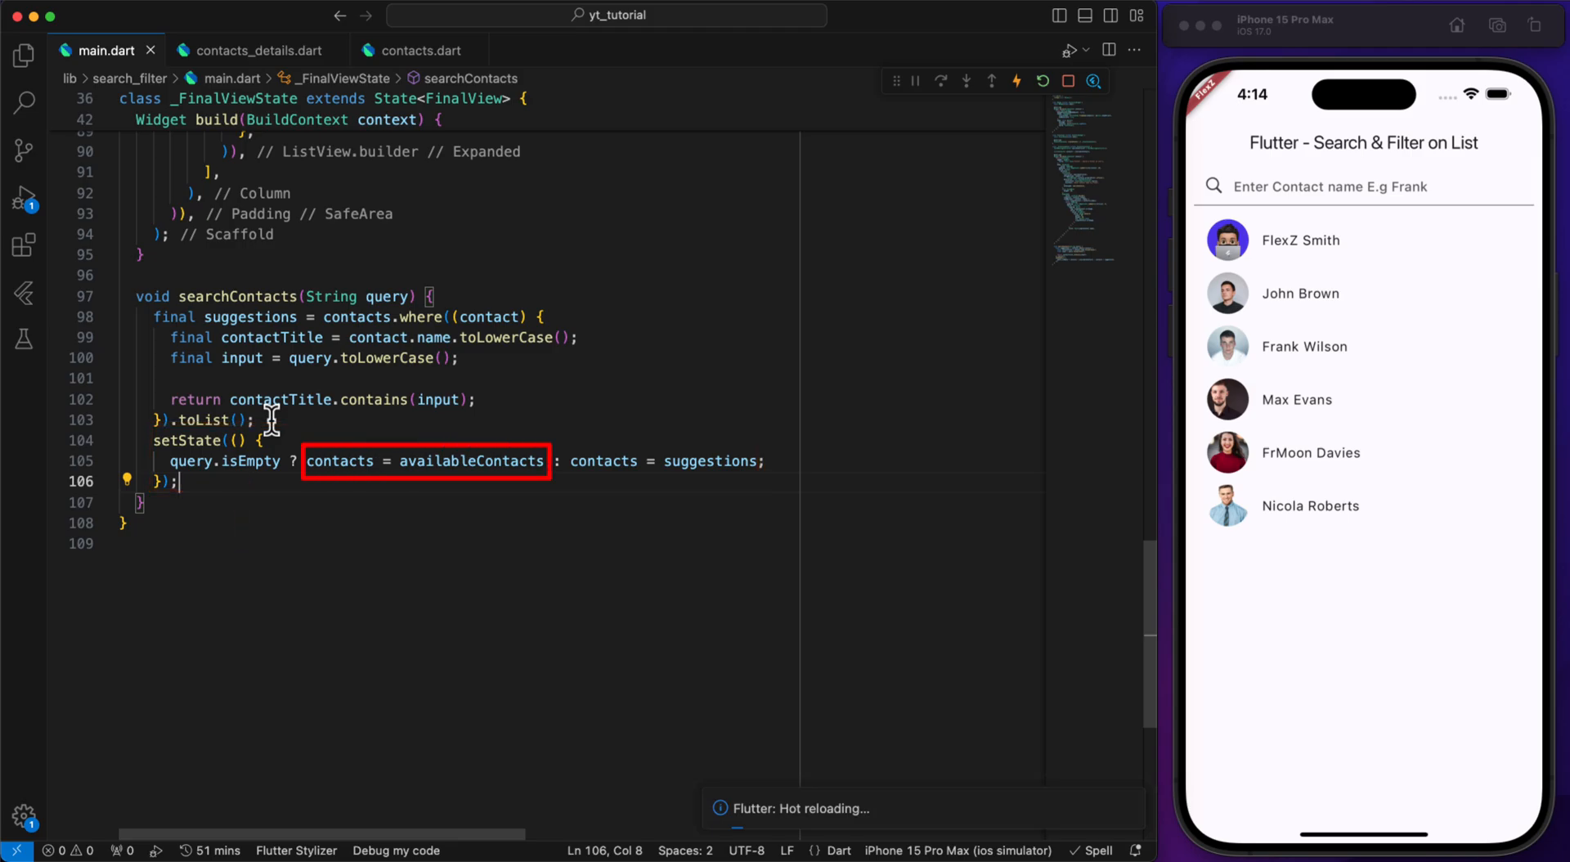
- Test the filter by searching 'Fl' in the simulator, then clear the query
{"action": "type", "text": "Fl"}
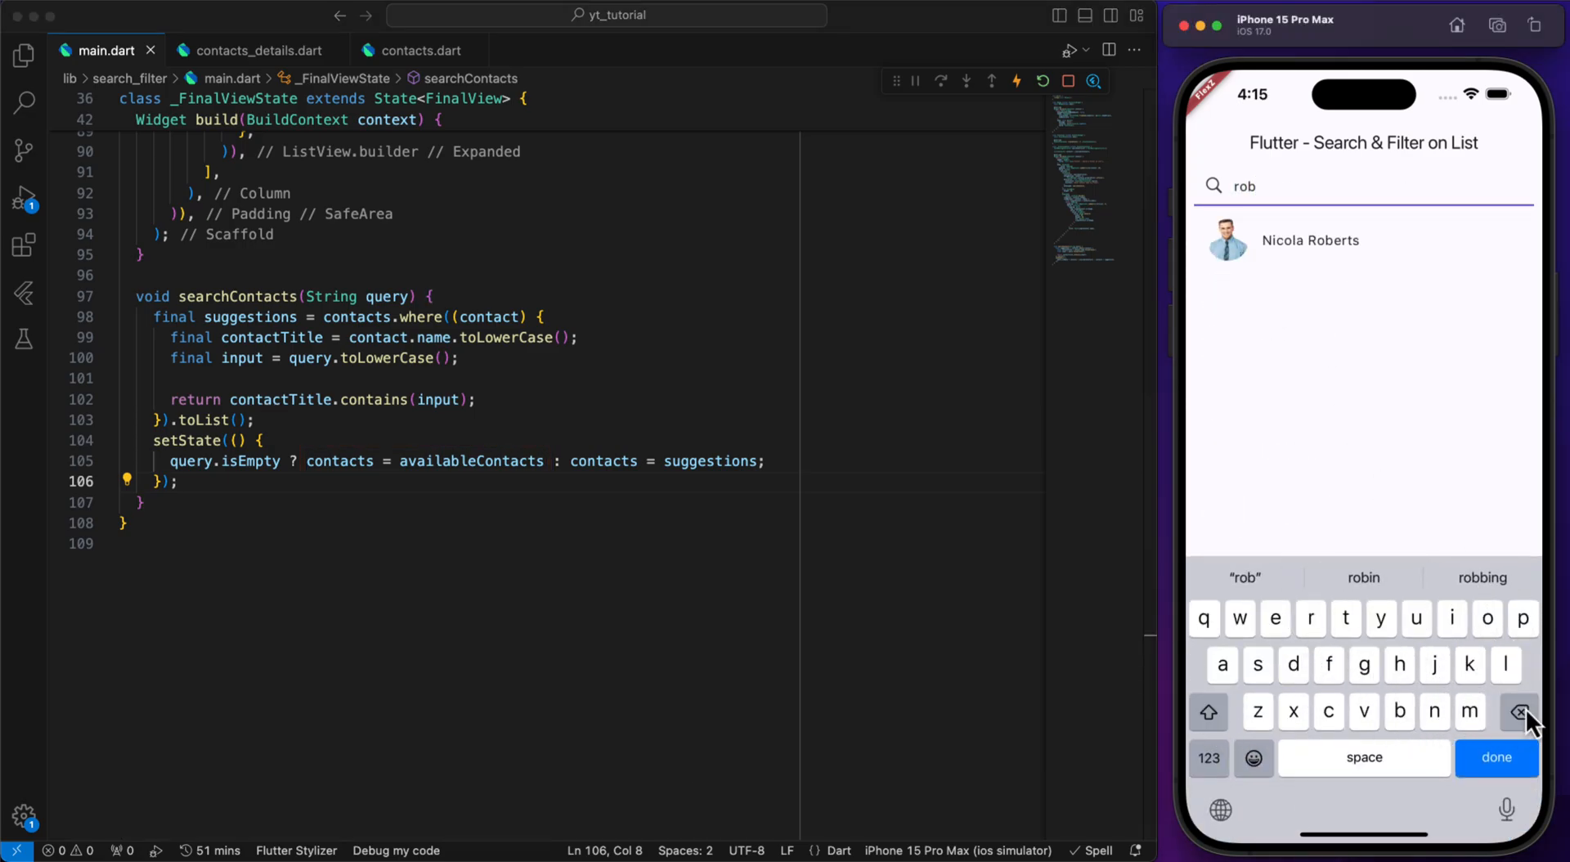
{"action": "left_click", "coordinate": [1520, 712]}
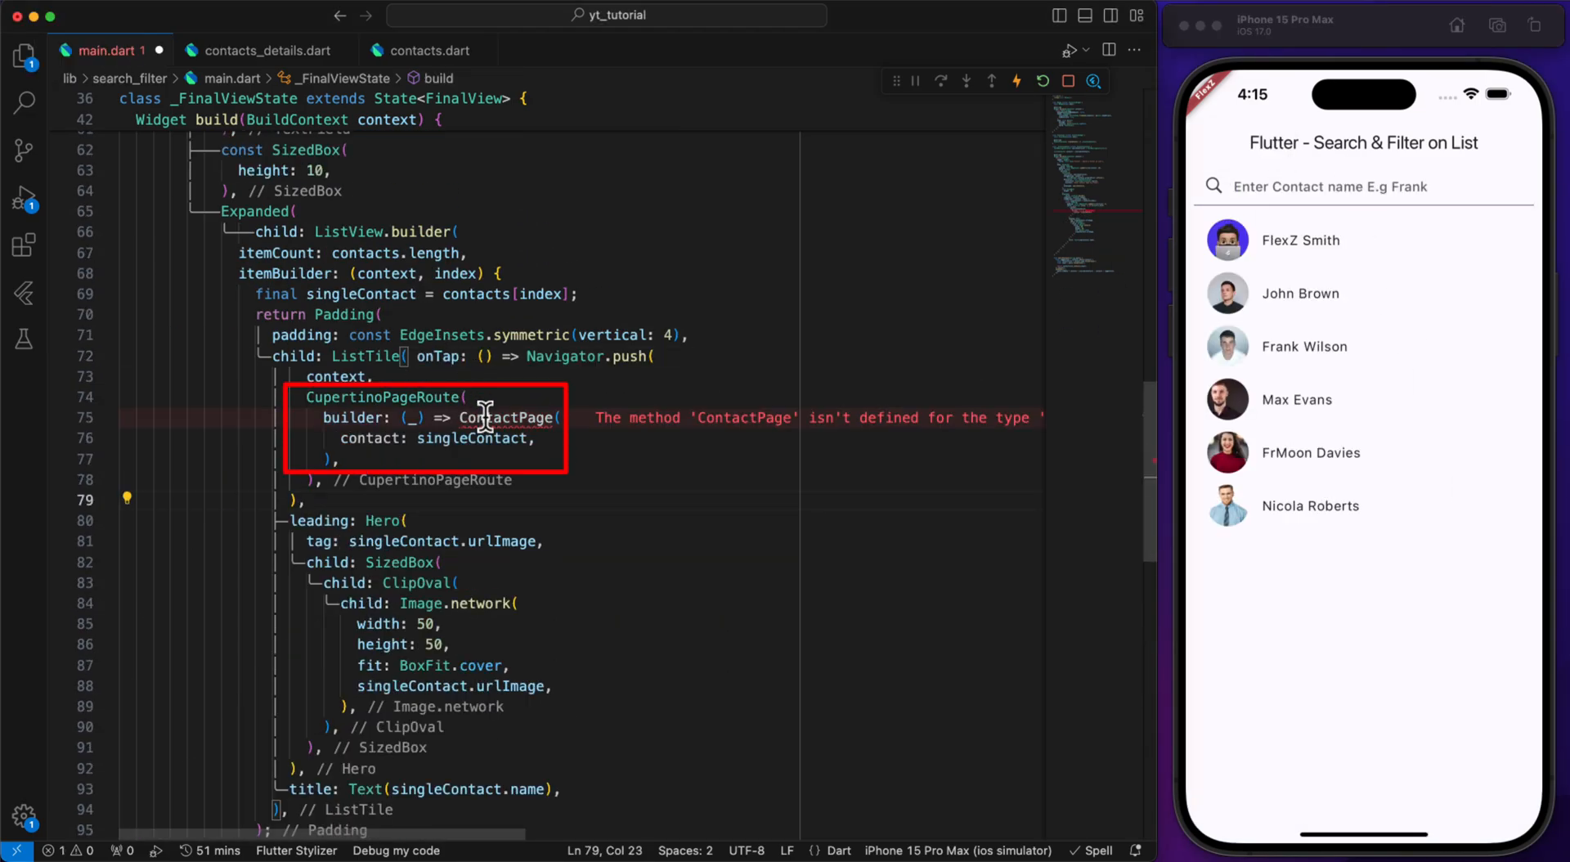
- Add ListTile onTap navigating to ContactPage, then return from the detail page to the list
{"action": "left_click", "coordinate": [259, 51]}
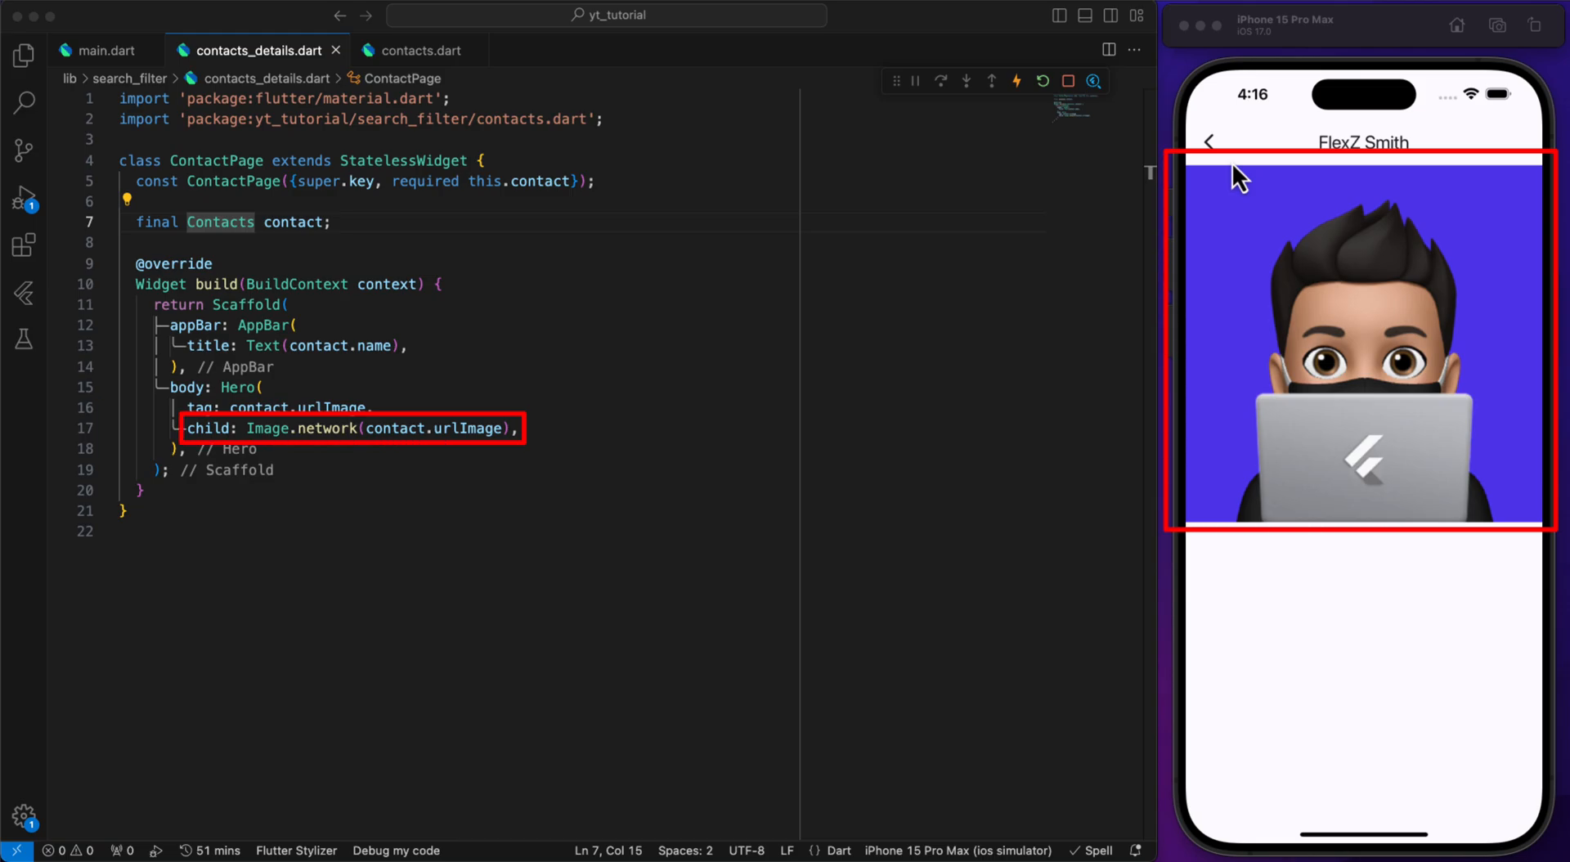
{"action": "left_click", "coordinate": [1209, 141]}
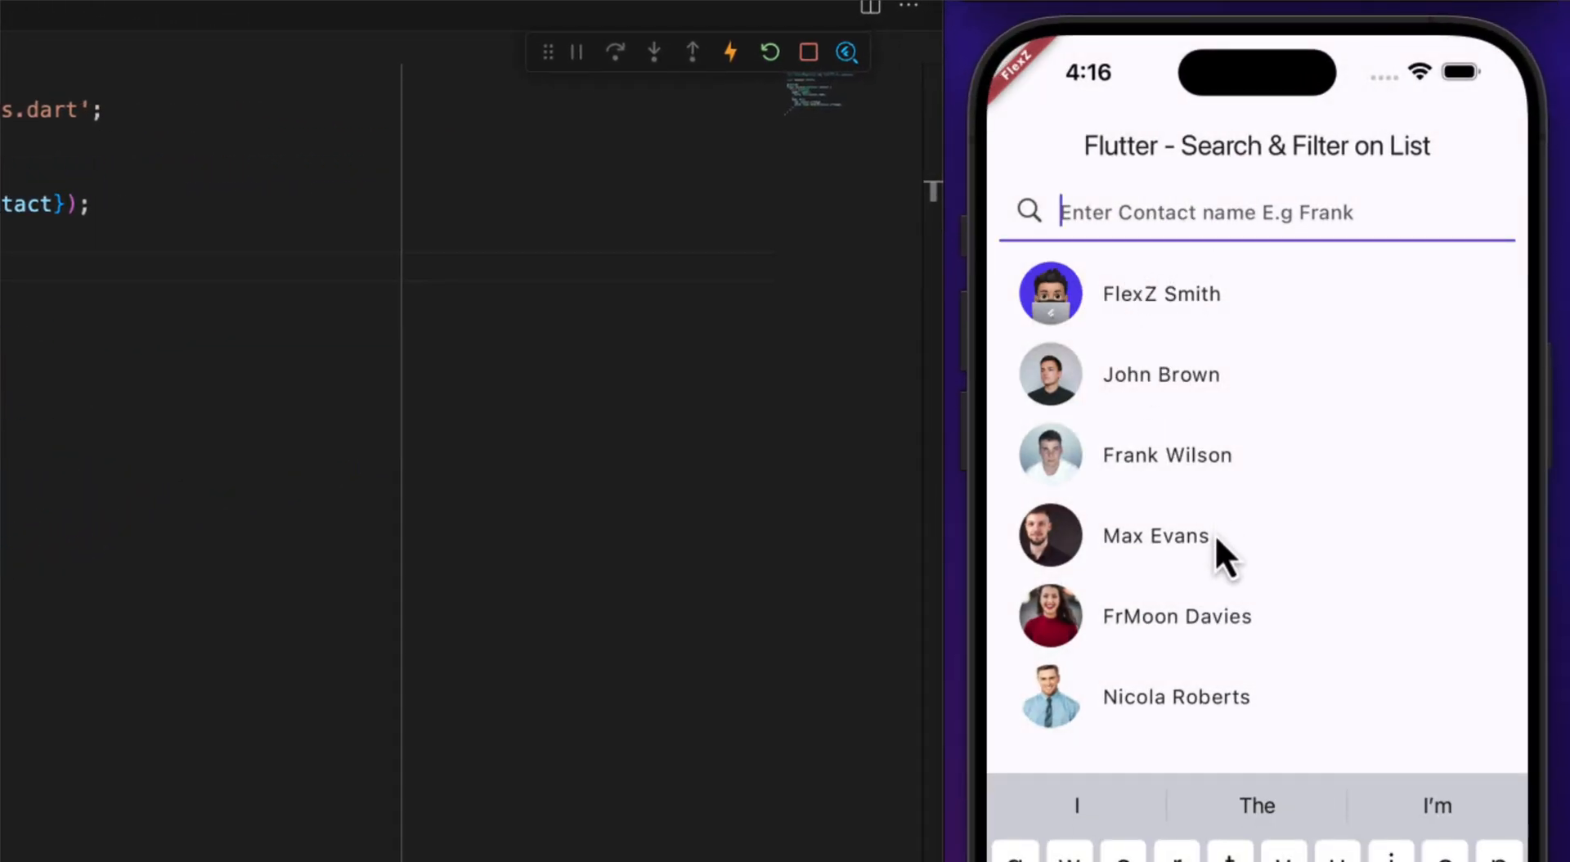
{"action": "type", "text": "fr"}
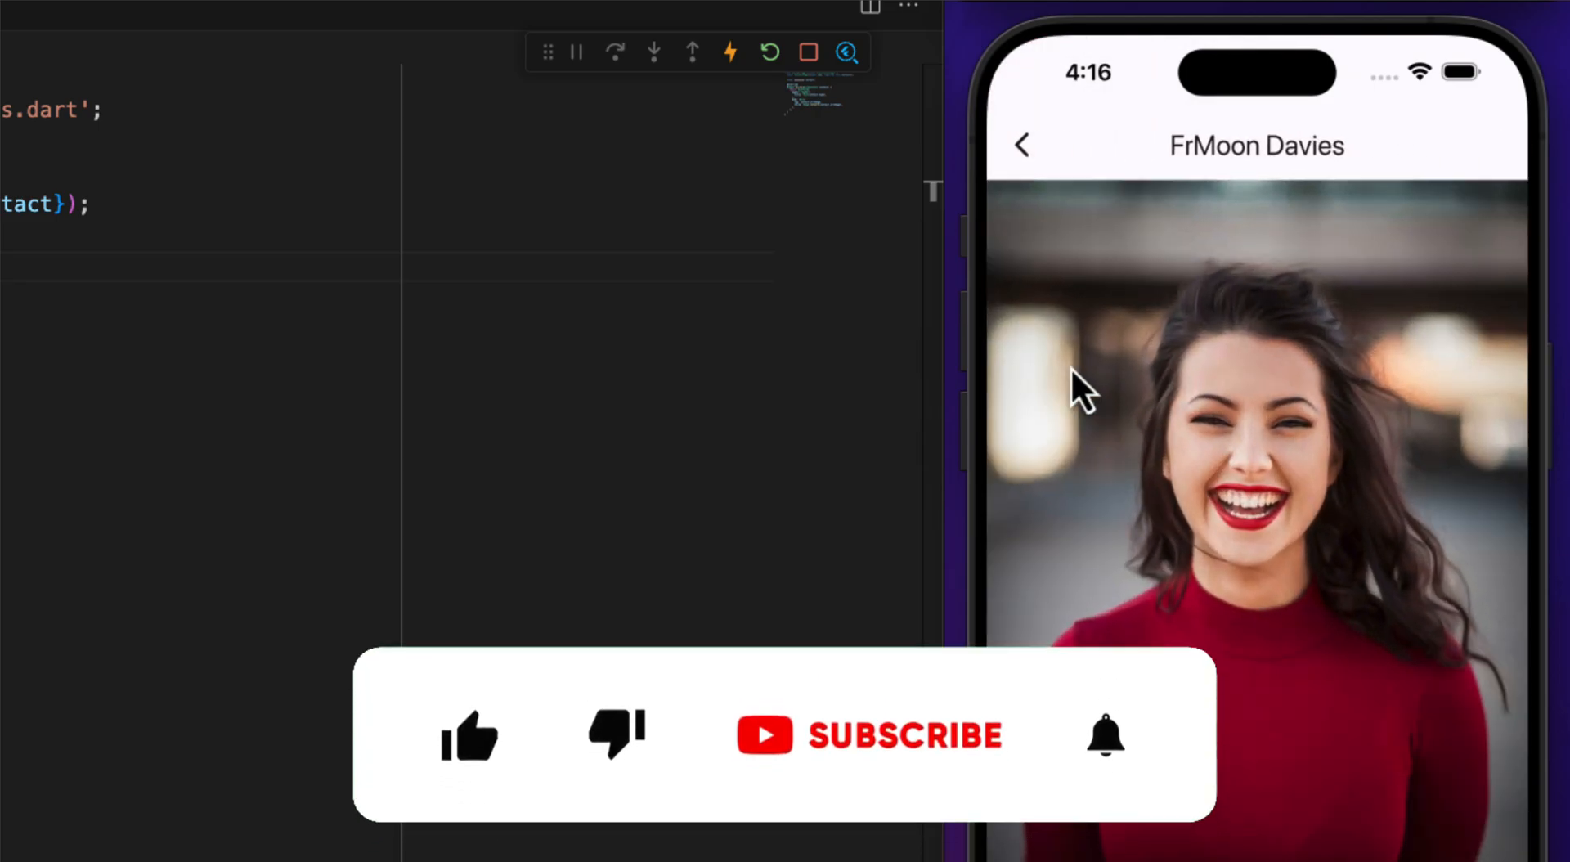
{"action": "left_click", "coordinate": [1022, 145]}
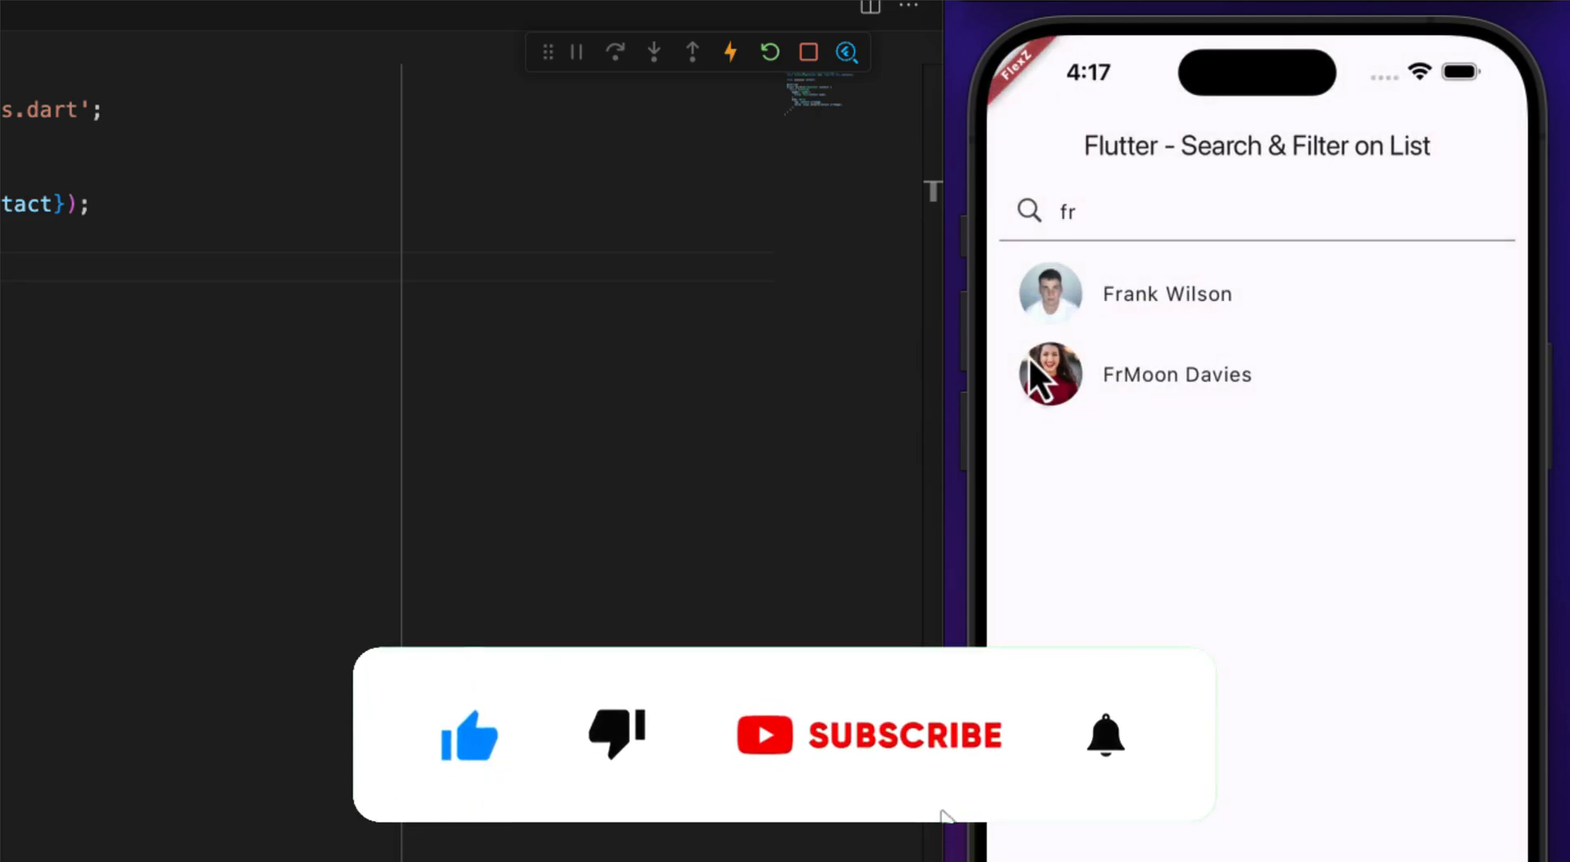
{"action": "left_click", "coordinate": [1167, 293]}
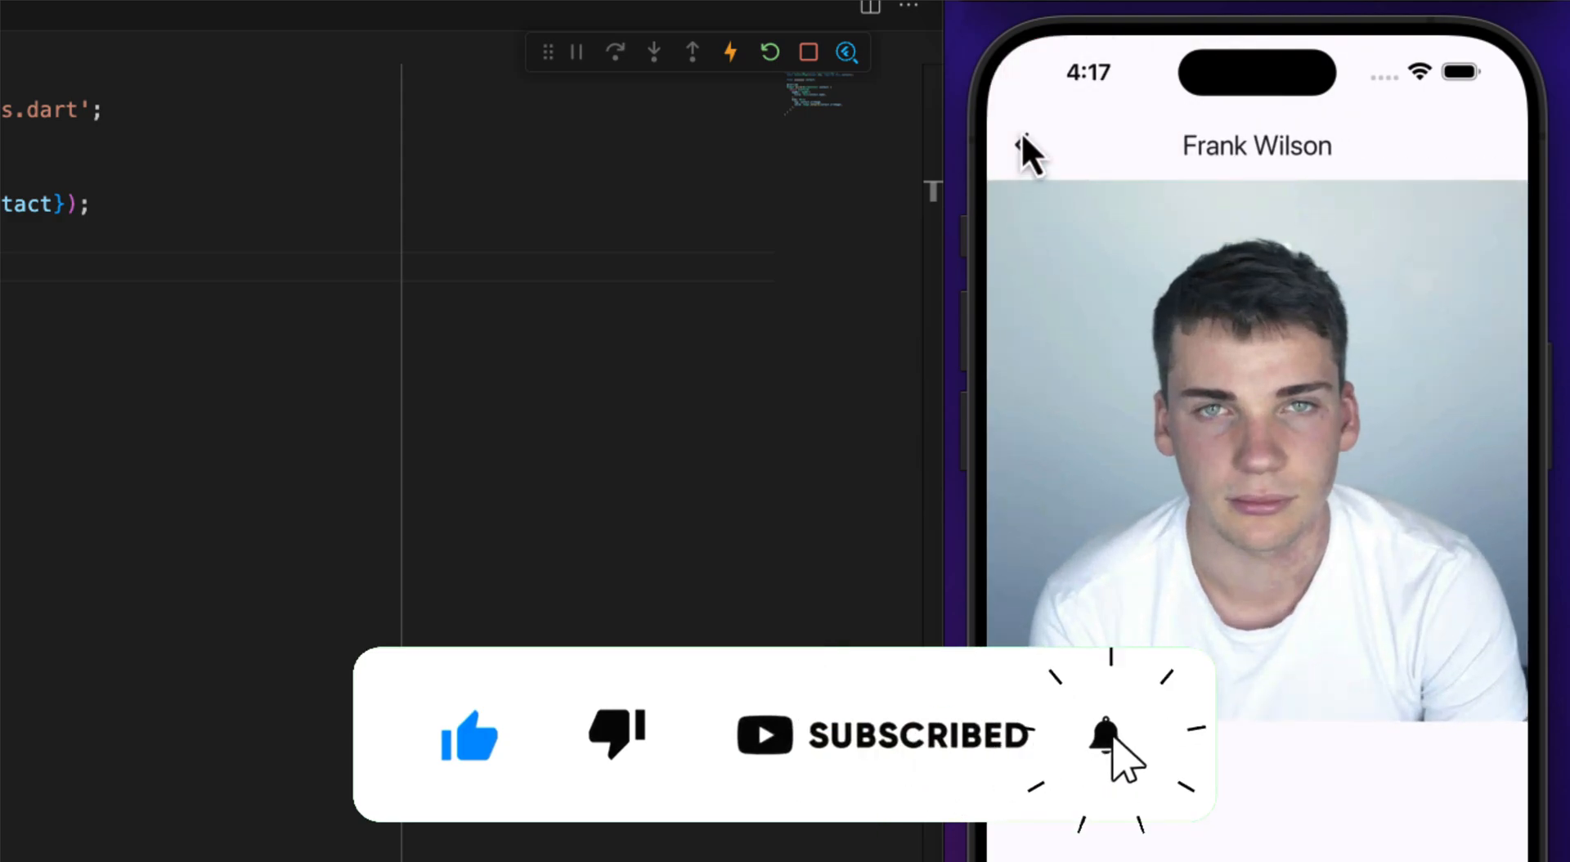
{"action": "type", "text": "fr"}
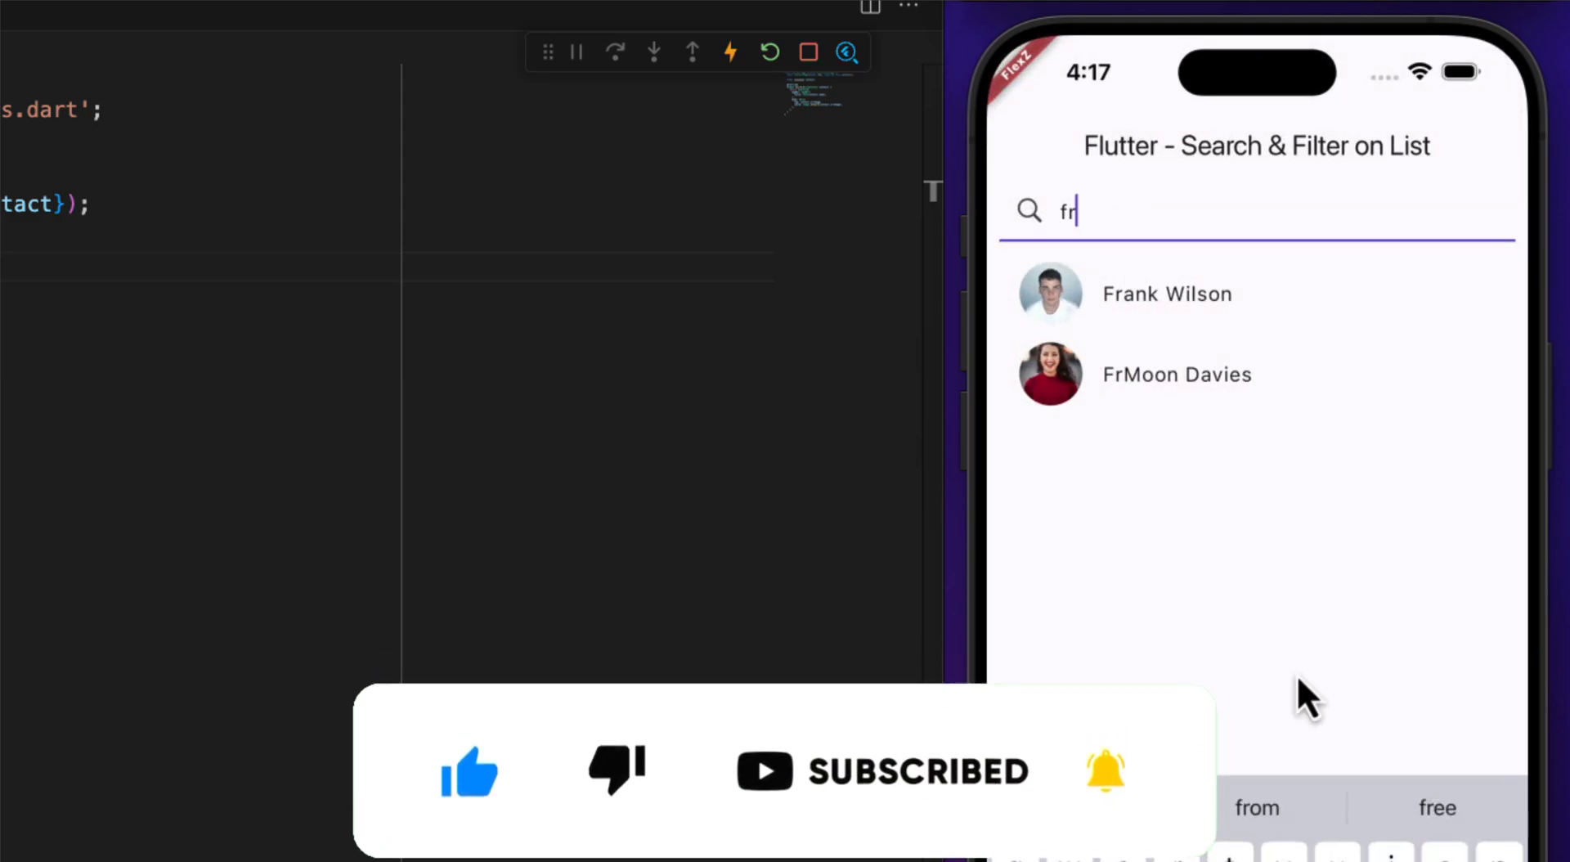